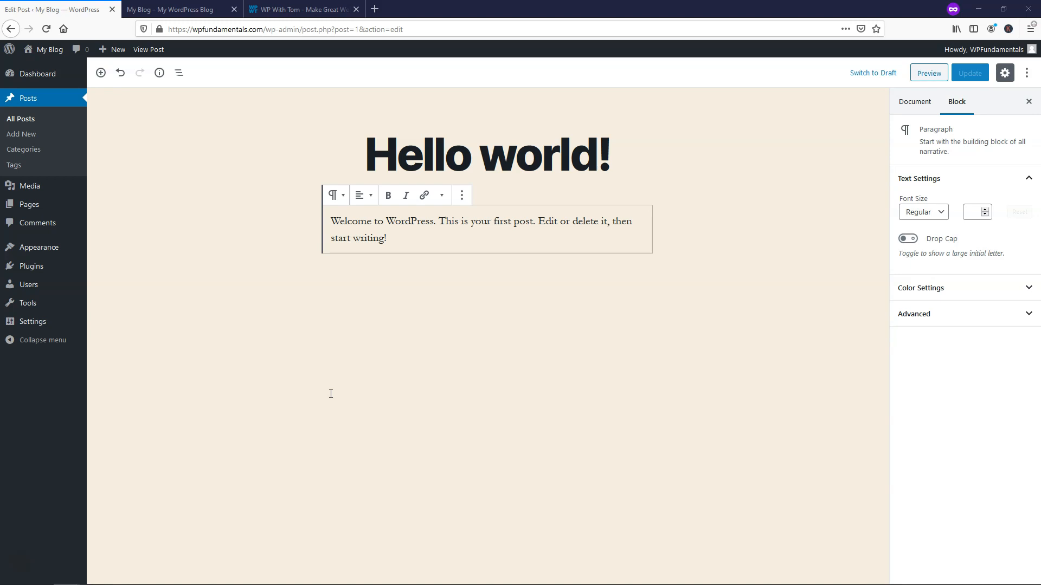
{"action": "mouse_move", "coordinate": [325, 393]}
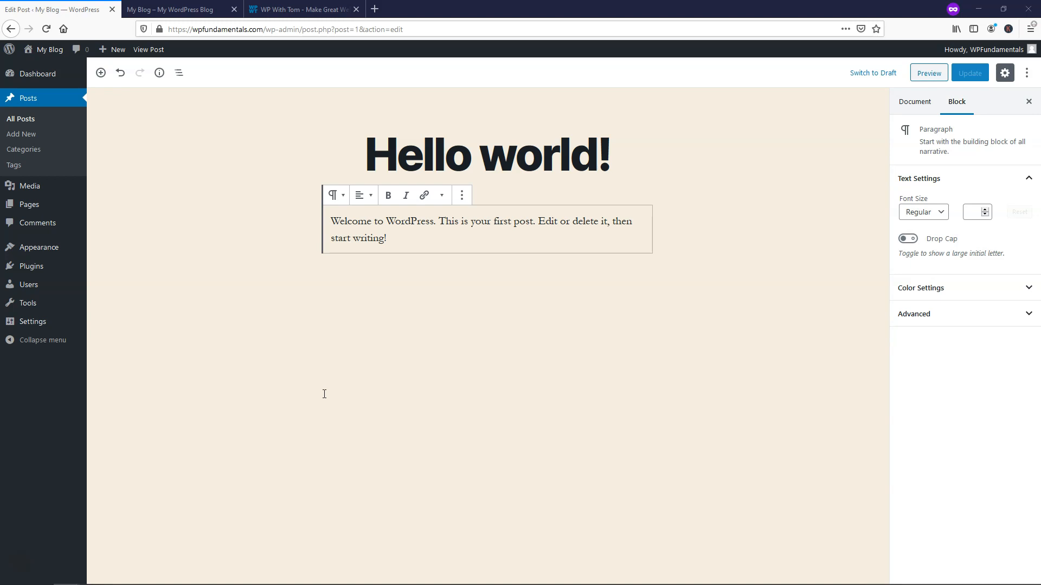
{"action": "mouse_move", "coordinate": [175, 299]}
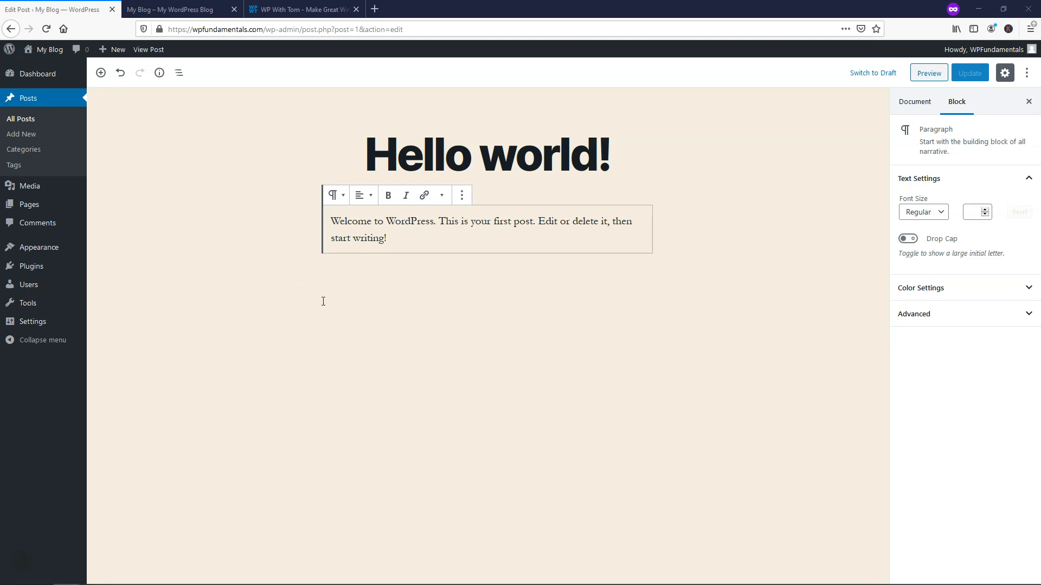
{"action": "mouse_move", "coordinate": [326, 302]}
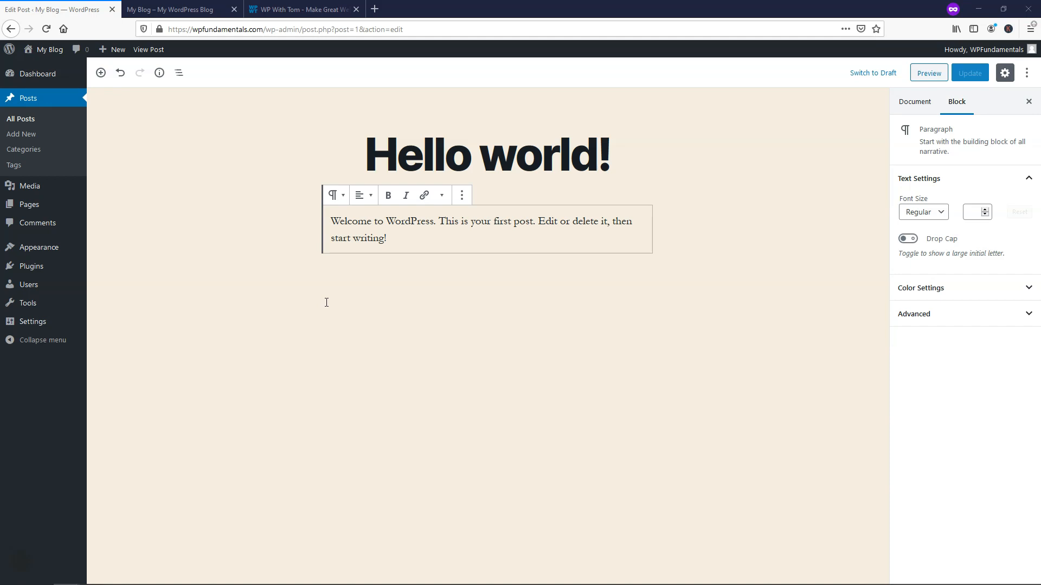
{"action": "mouse_move", "coordinate": [406, 237]}
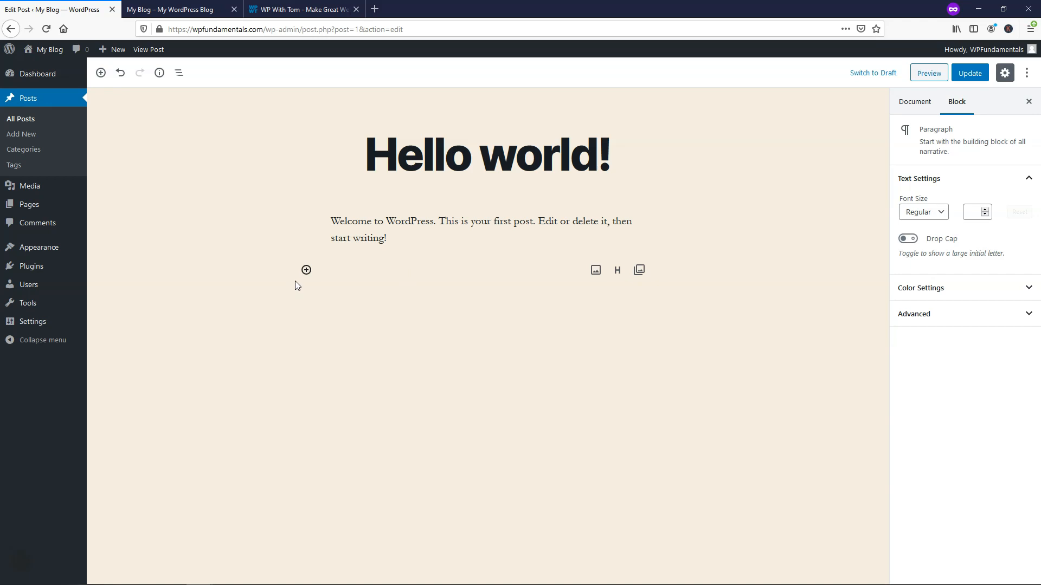
{"action": "mouse_move", "coordinate": [101, 73]}
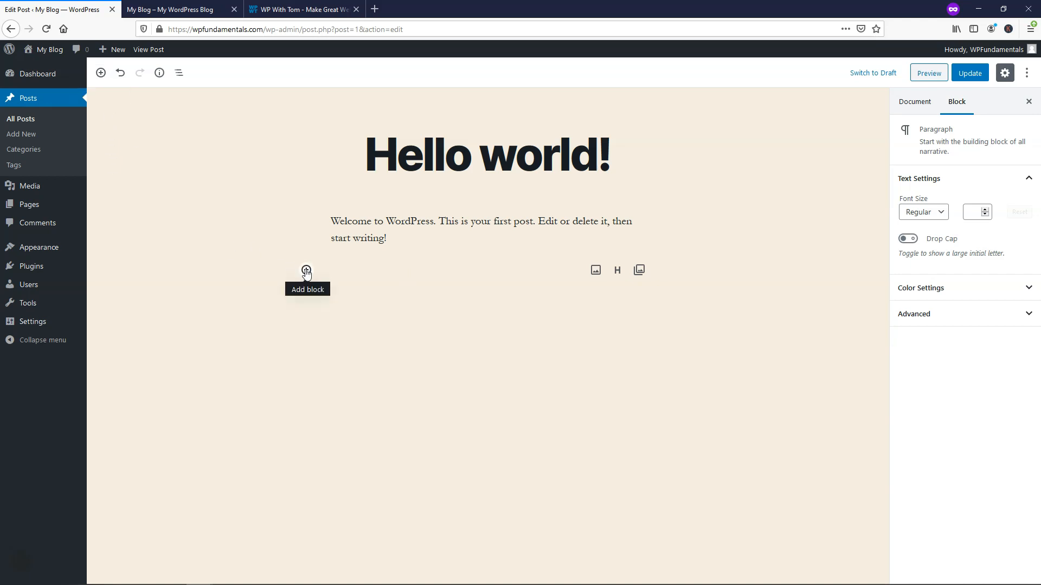
Insert an Image block from Most Used below the welcome paragraph.
{"action": "left_click", "coordinate": [306, 270]}
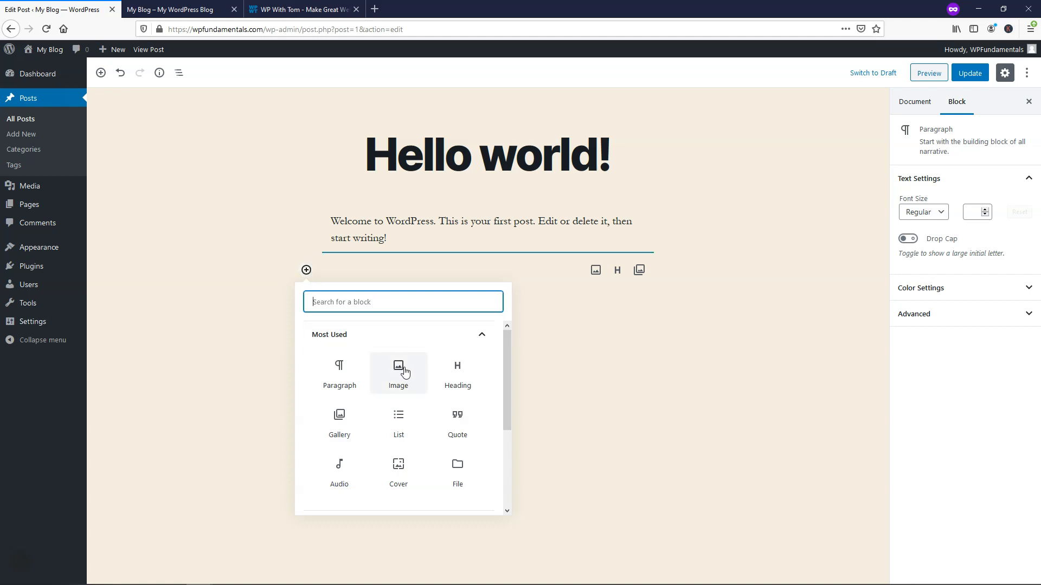
{"action": "left_click", "coordinate": [398, 374]}
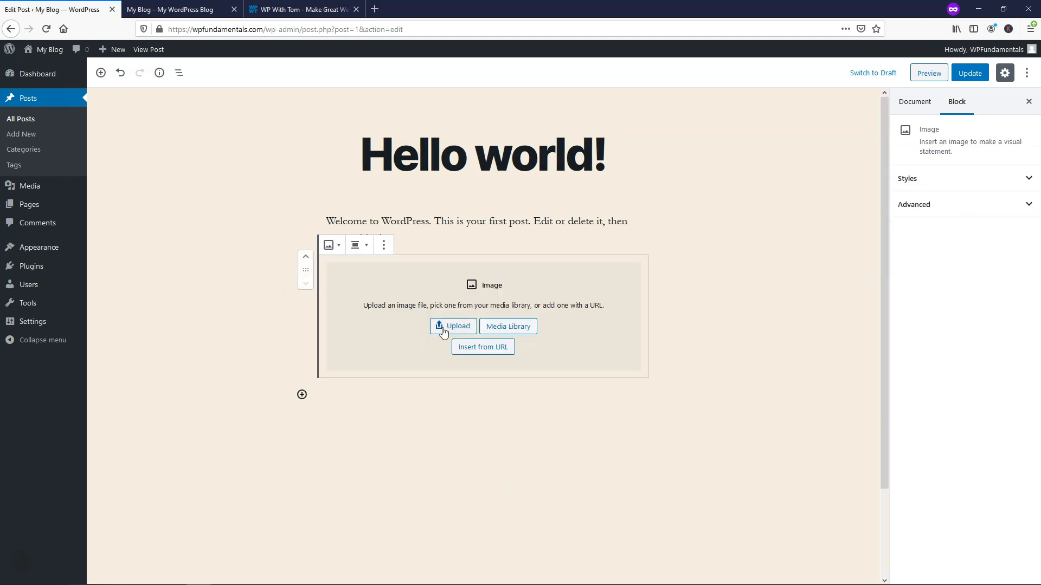
{"action": "mouse_move", "coordinate": [457, 328]}
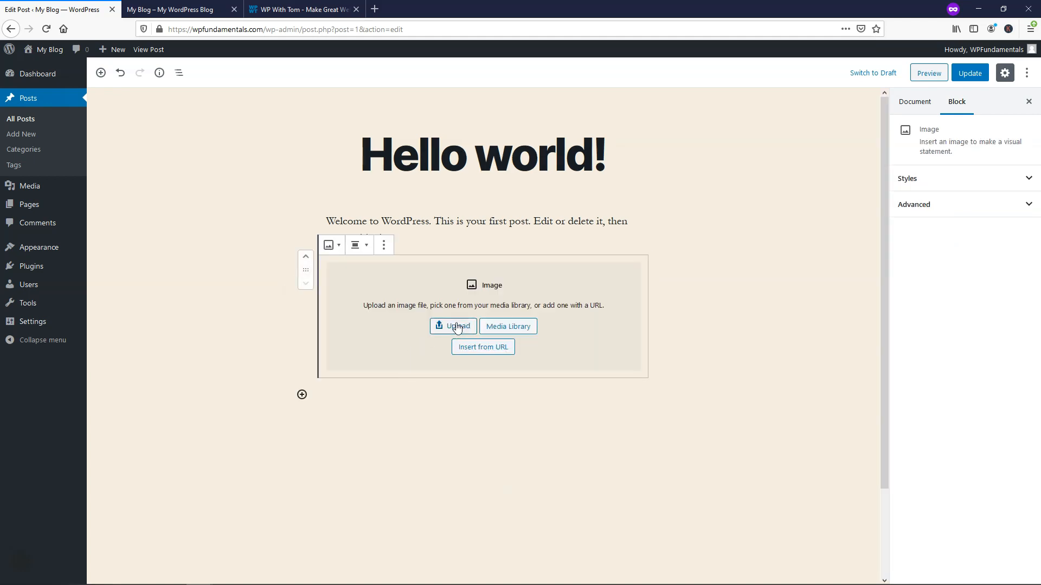
{"action": "mouse_move", "coordinate": [119, 213]}
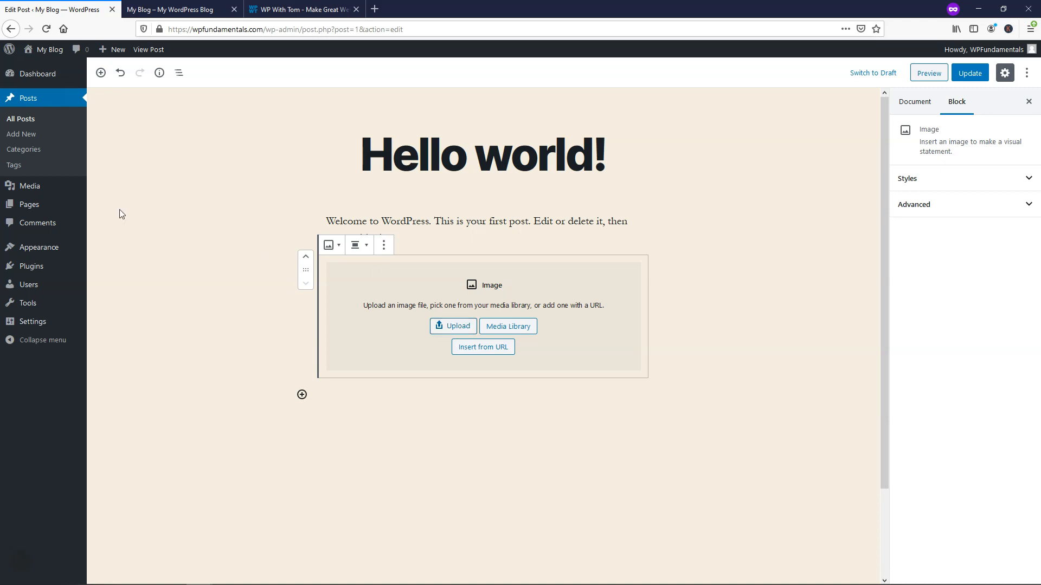
{"action": "mouse_move", "coordinate": [29, 186]}
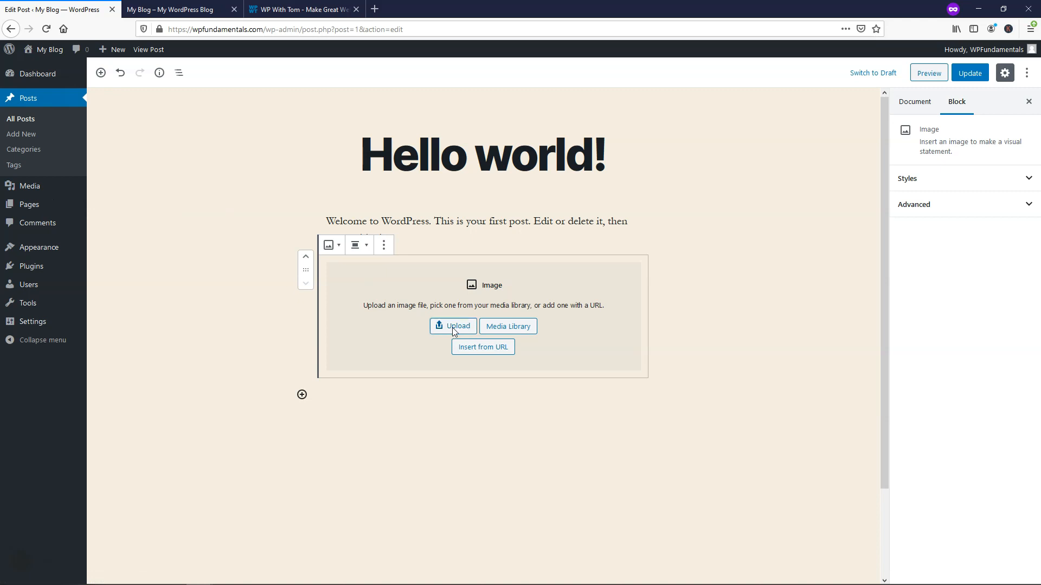
Upload the 'WP With Tom Pointing Left' cartoon into the image block and resize it small.
{"action": "left_click", "coordinate": [453, 326]}
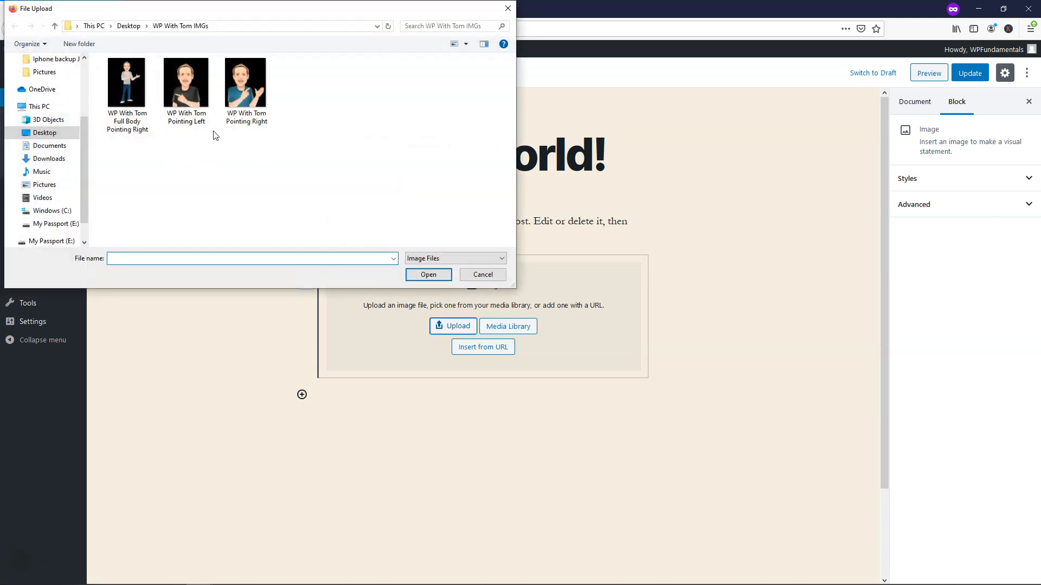
{"action": "left_click", "coordinate": [187, 83]}
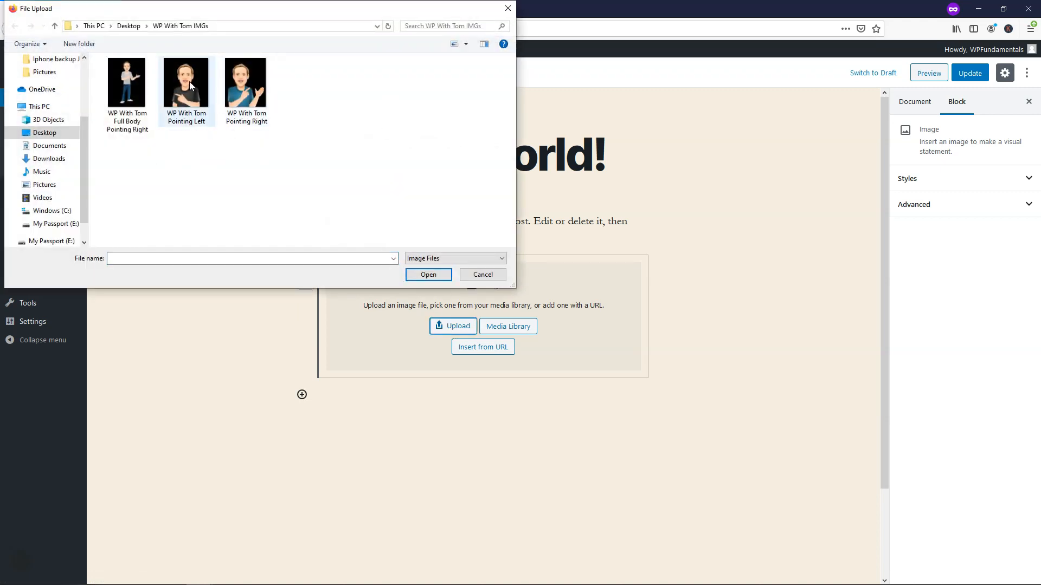
{"action": "double_click", "coordinate": [187, 82]}
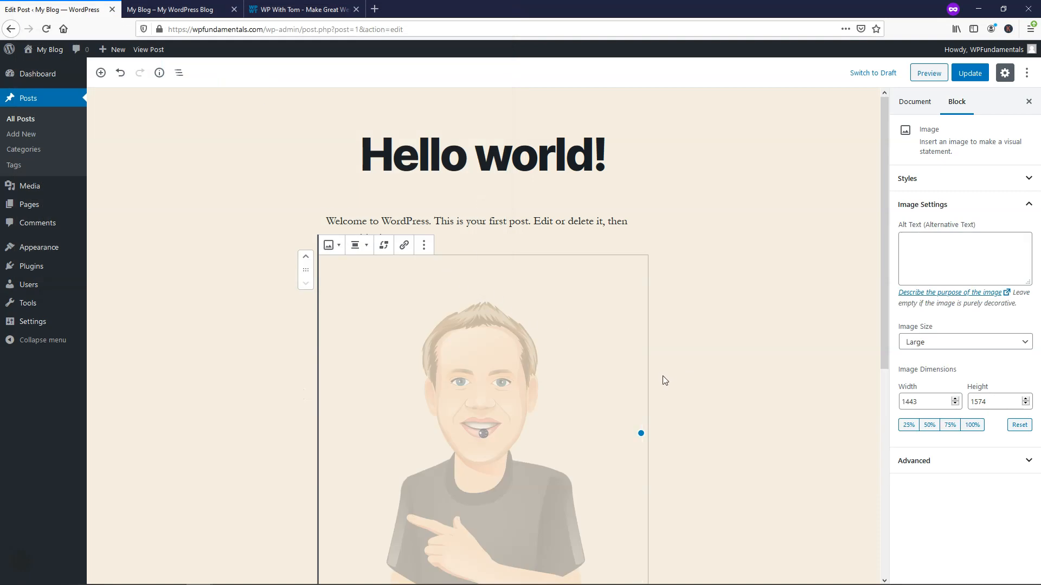
{"action": "left_click_drag", "start_coordinate": [641, 434], "coordinate": [642, 403]}
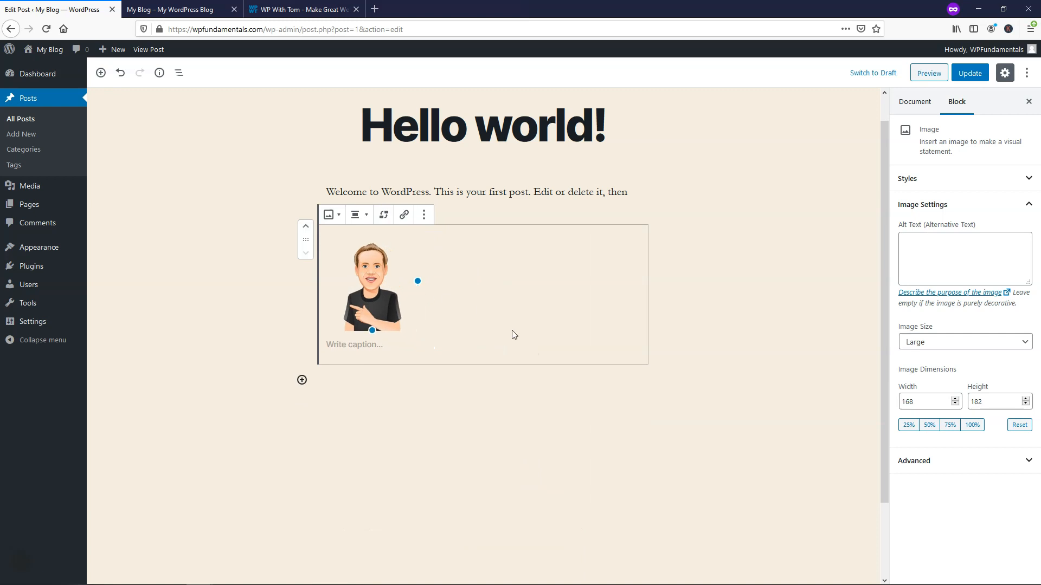
{"action": "mouse_move", "coordinate": [301, 380]}
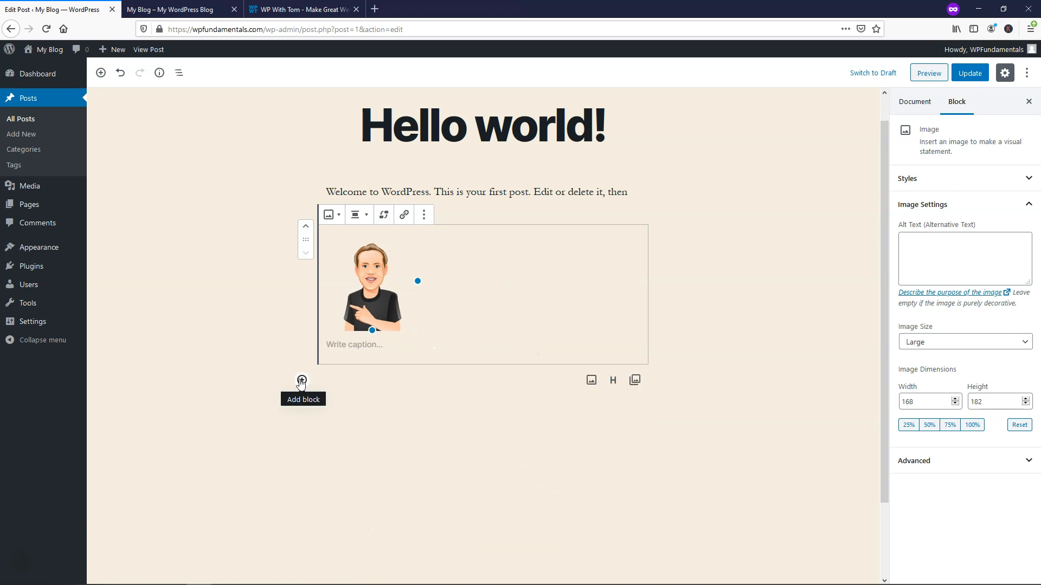
Add a second Image block and upload the Pointing Right cartoon below the first.
{"action": "left_click", "coordinate": [302, 379]}
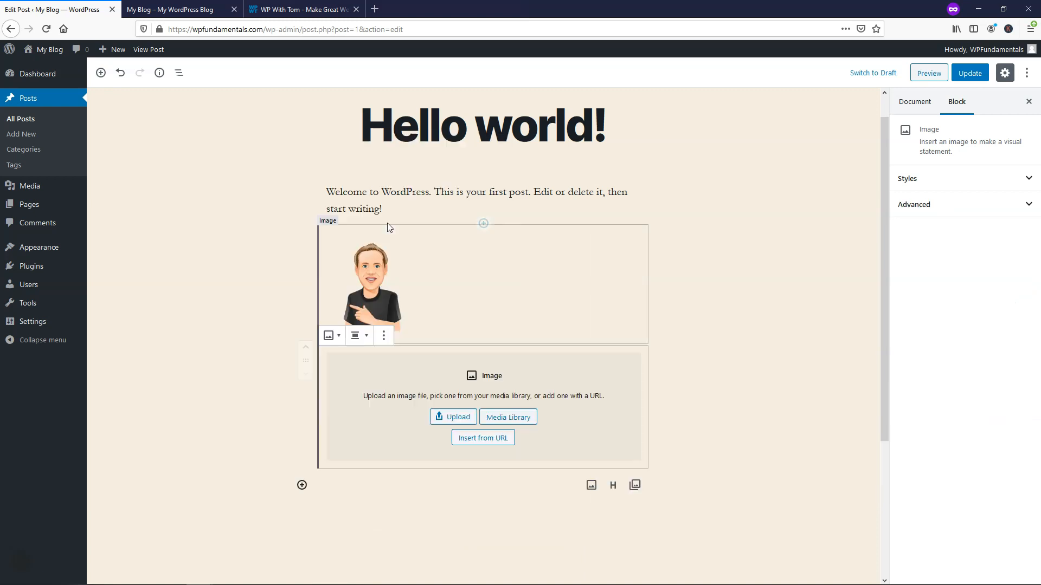
{"action": "left_click", "coordinate": [453, 417]}
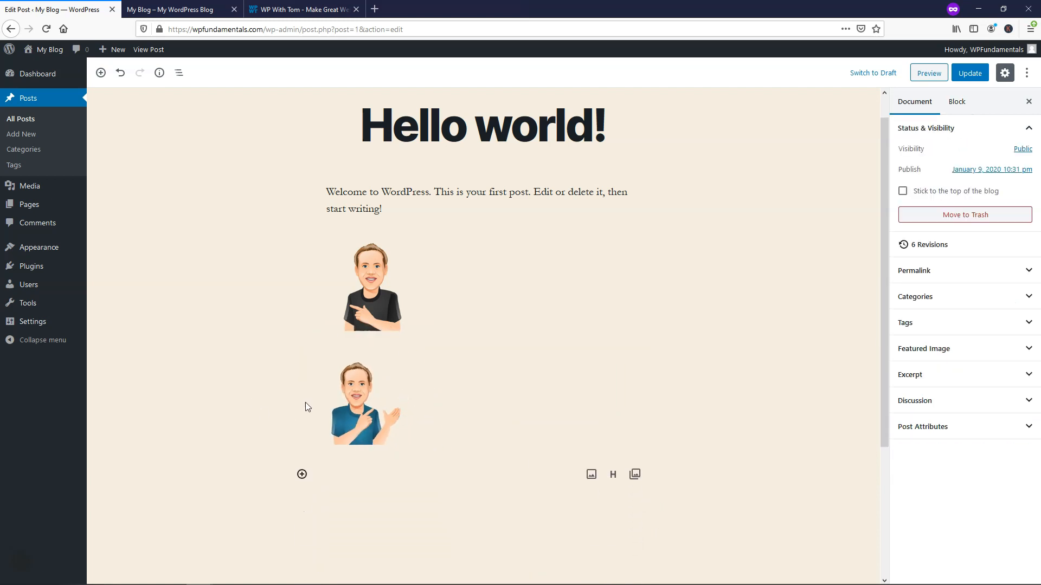
{"action": "left_click", "coordinate": [372, 286]}
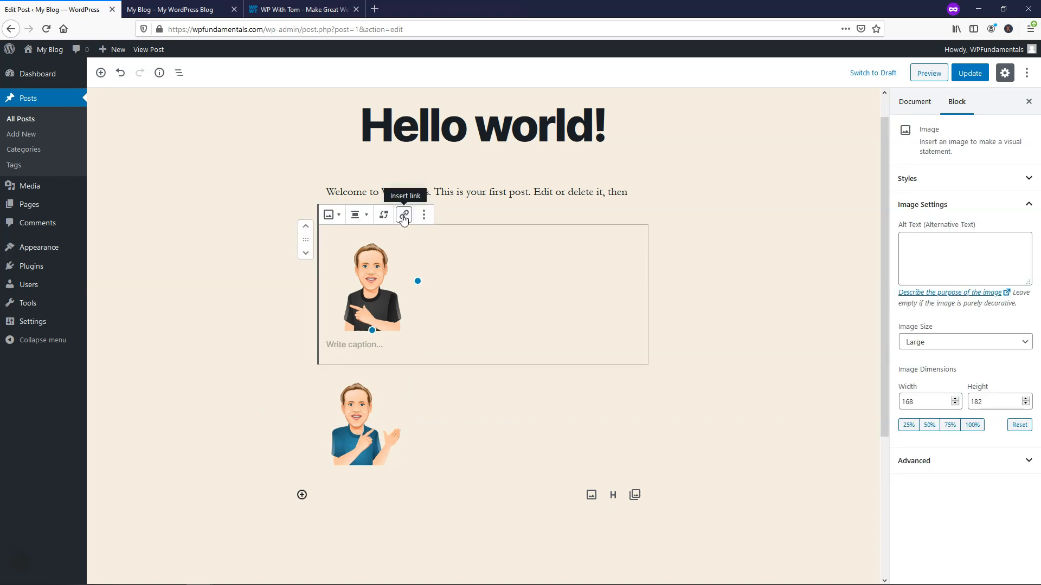
{"action": "left_click", "coordinate": [403, 215]}
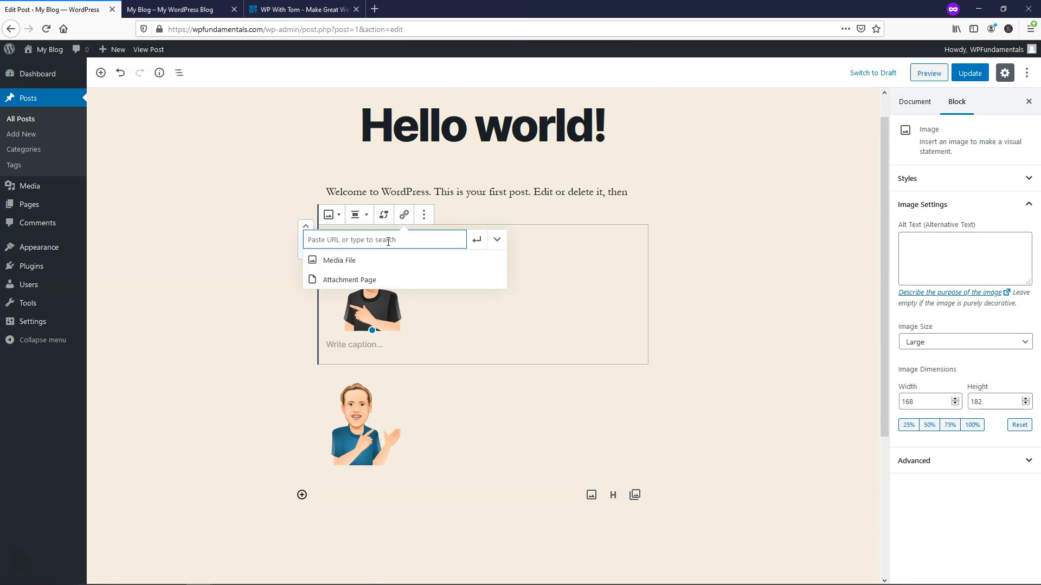
{"action": "left_click", "coordinate": [302, 9]}
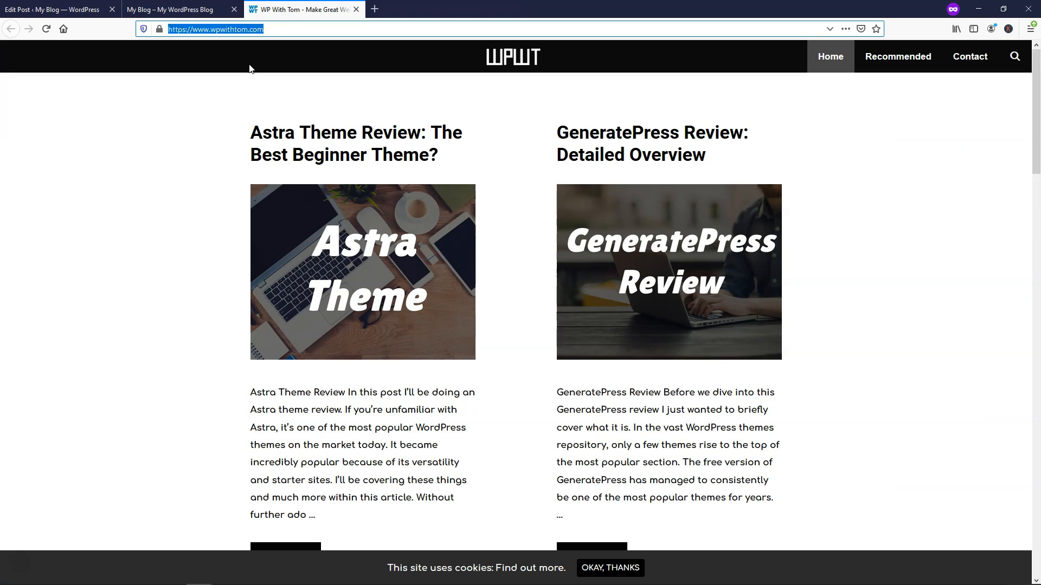
{"action": "left_click", "coordinate": [53, 9]}
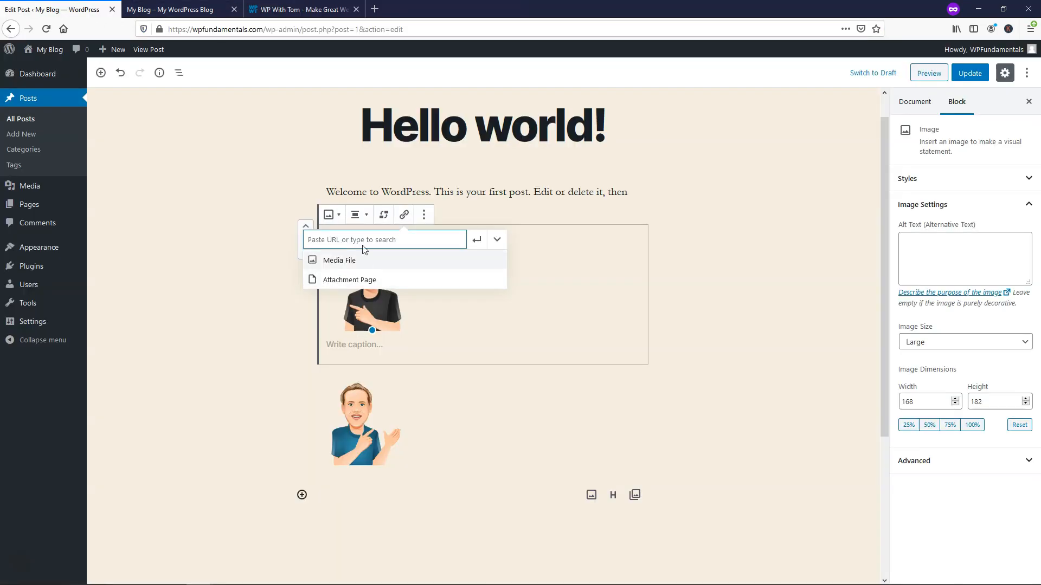
{"action": "right_click", "coordinate": [385, 239]}
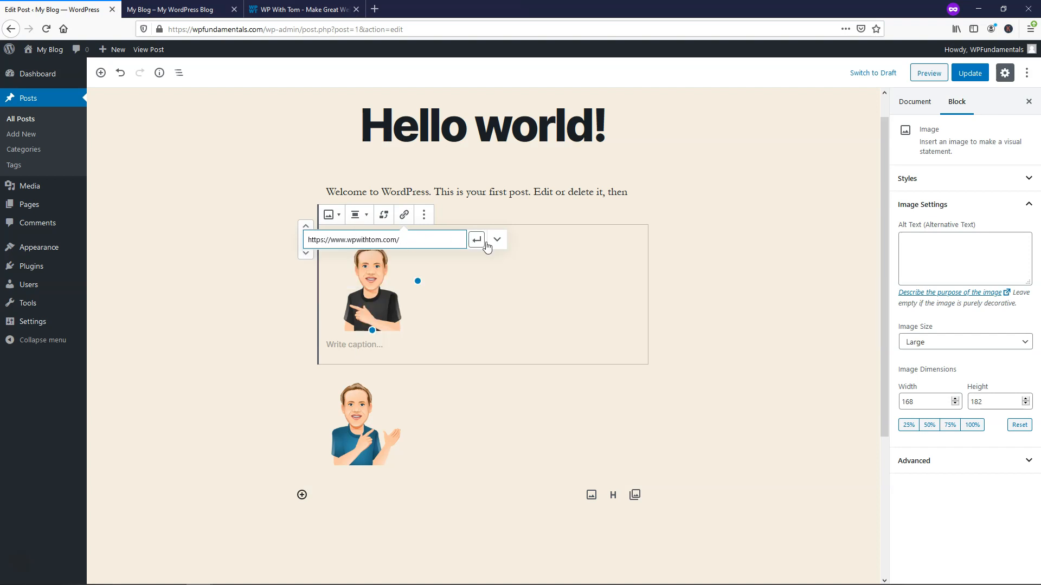
{"action": "left_click", "coordinate": [476, 239]}
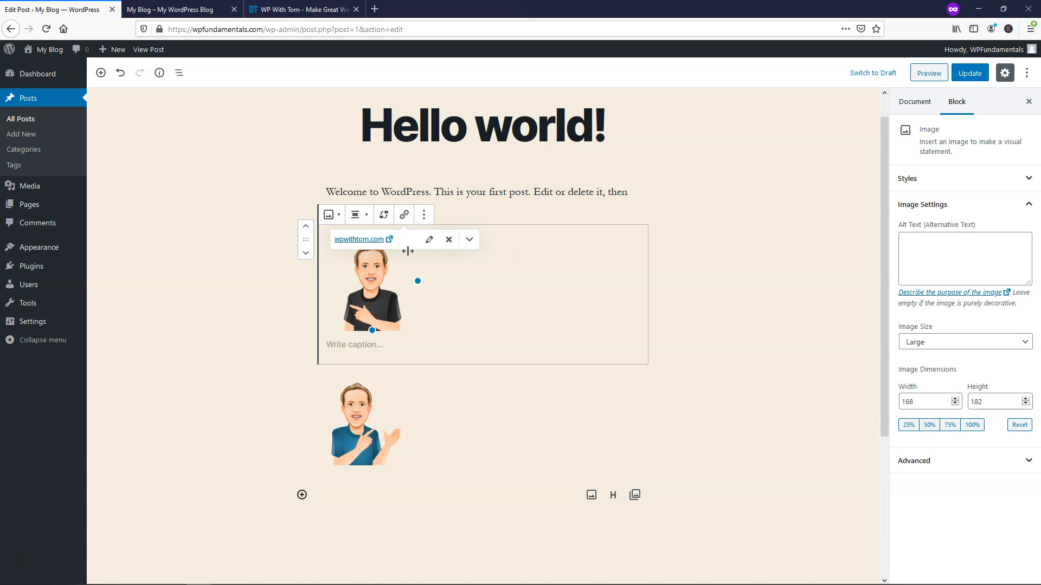
{"action": "mouse_move", "coordinate": [837, 148]}
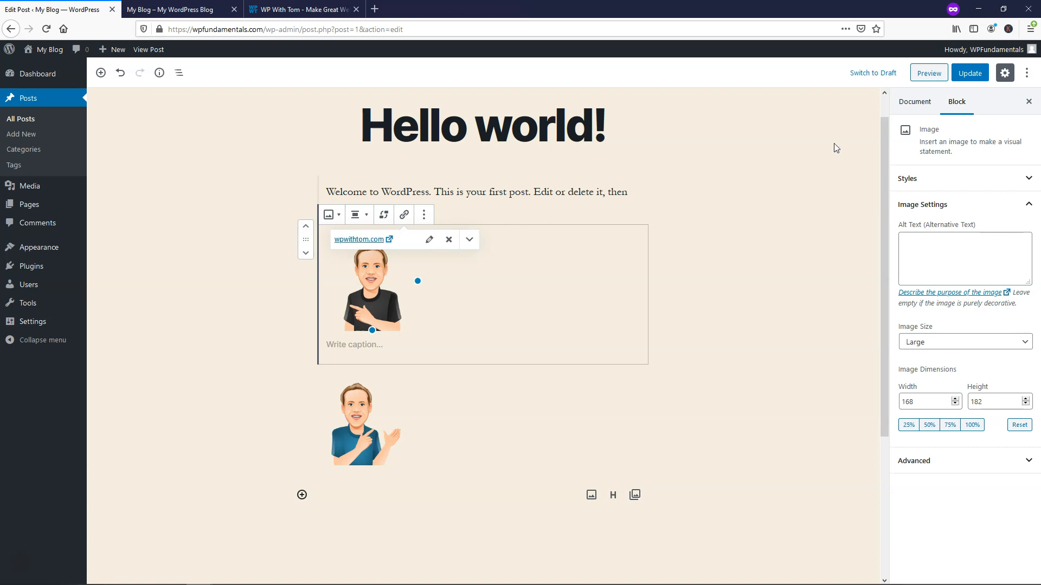
{"action": "left_click", "coordinate": [969, 72]}
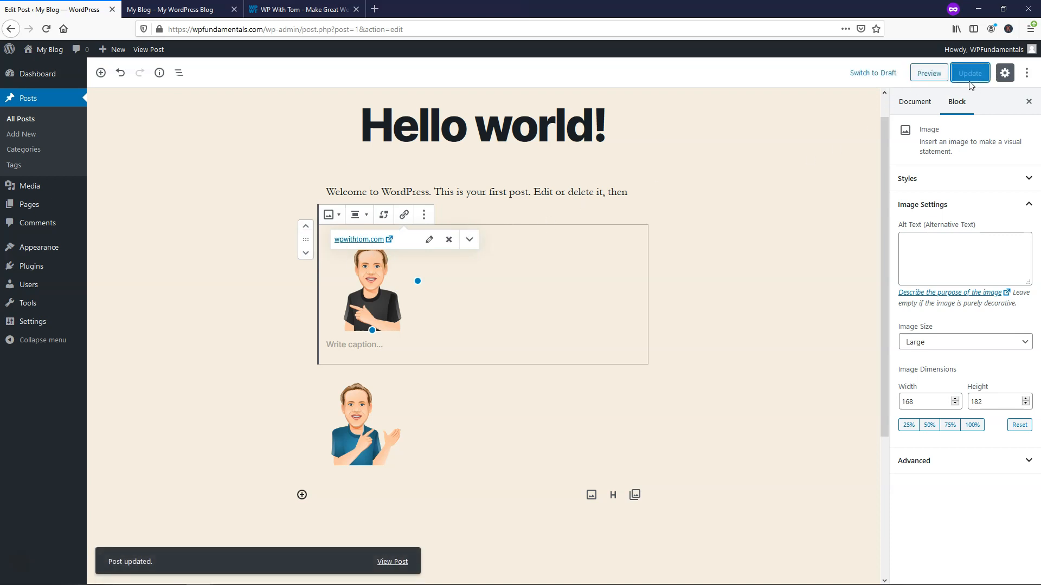
Reload the live blog, confirm the first cartoon opens wpwithtom.com, then return to the editor.
{"action": "left_click", "coordinate": [175, 9]}
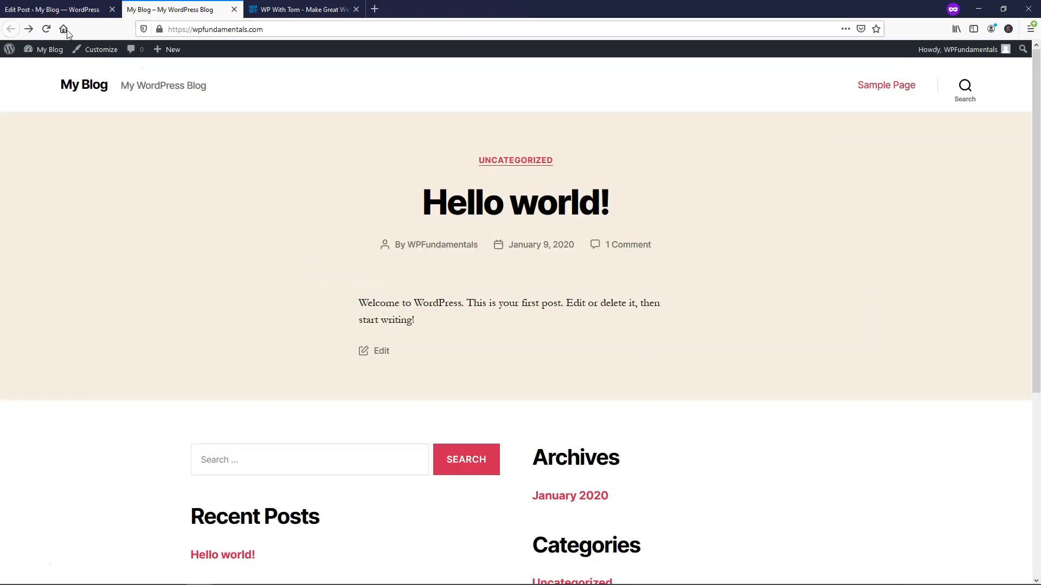
{"action": "left_click", "coordinate": [46, 29]}
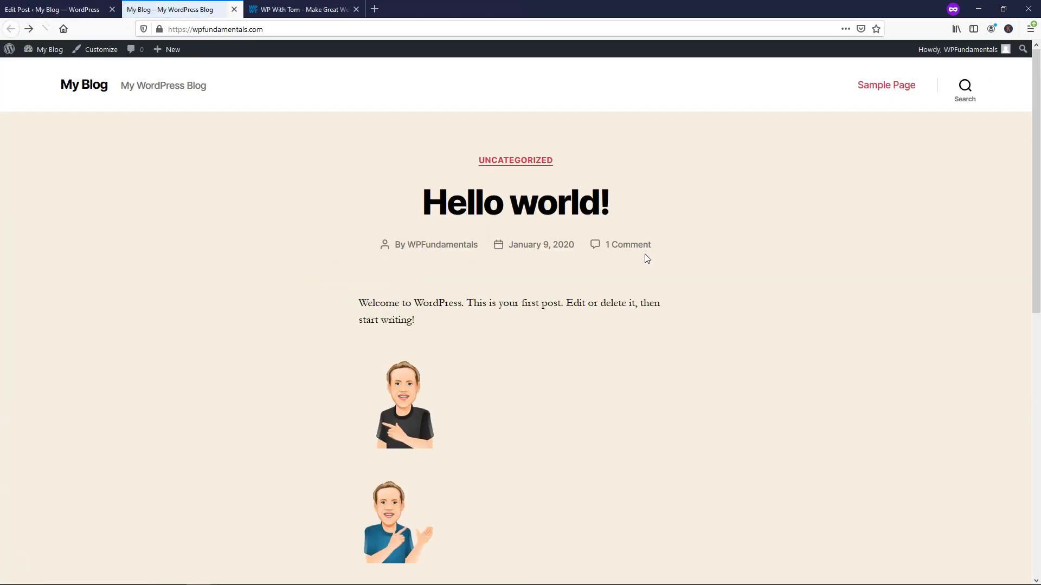
{"action": "scroll", "scroll_direction": "down", "scroll_amount": 3}
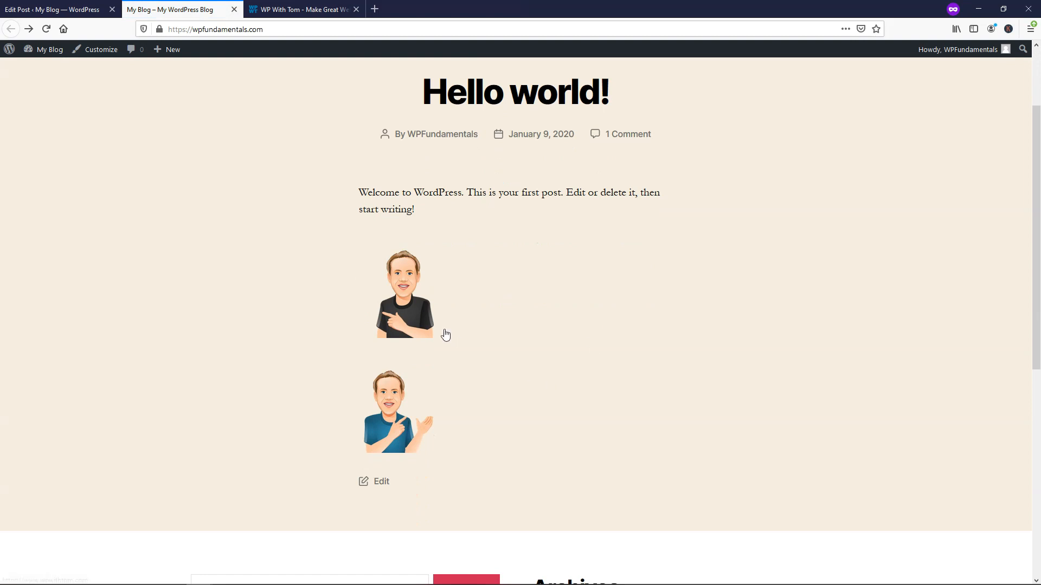
{"action": "mouse_move", "coordinate": [403, 297]}
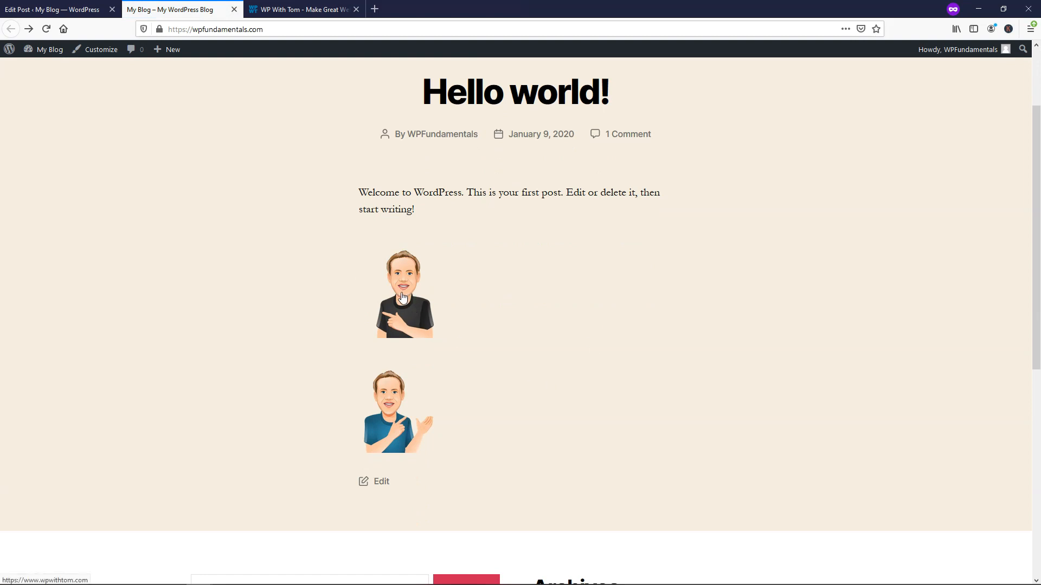
{"action": "mouse_move", "coordinate": [398, 409]}
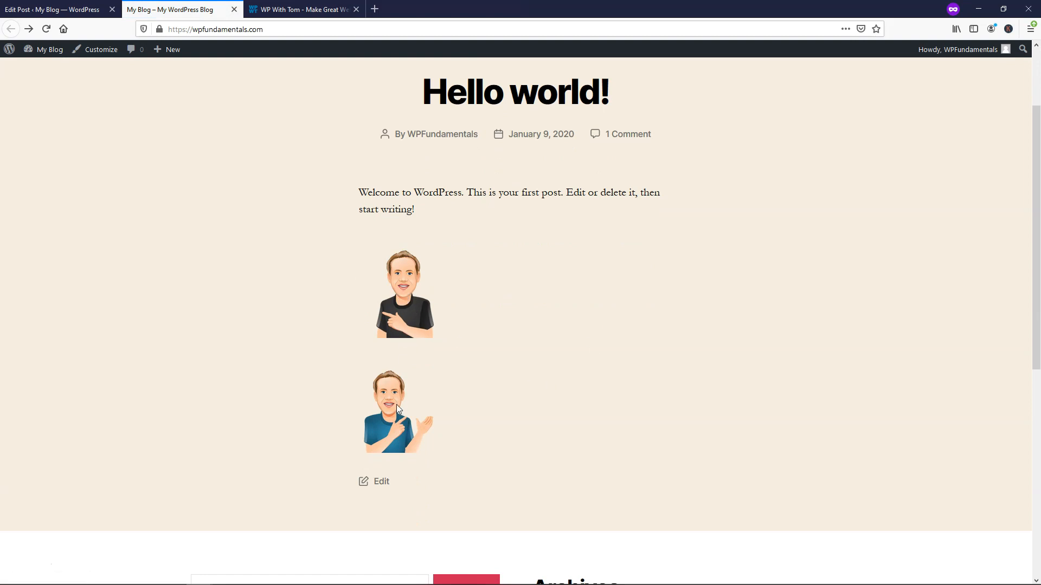
{"action": "mouse_move", "coordinate": [404, 304]}
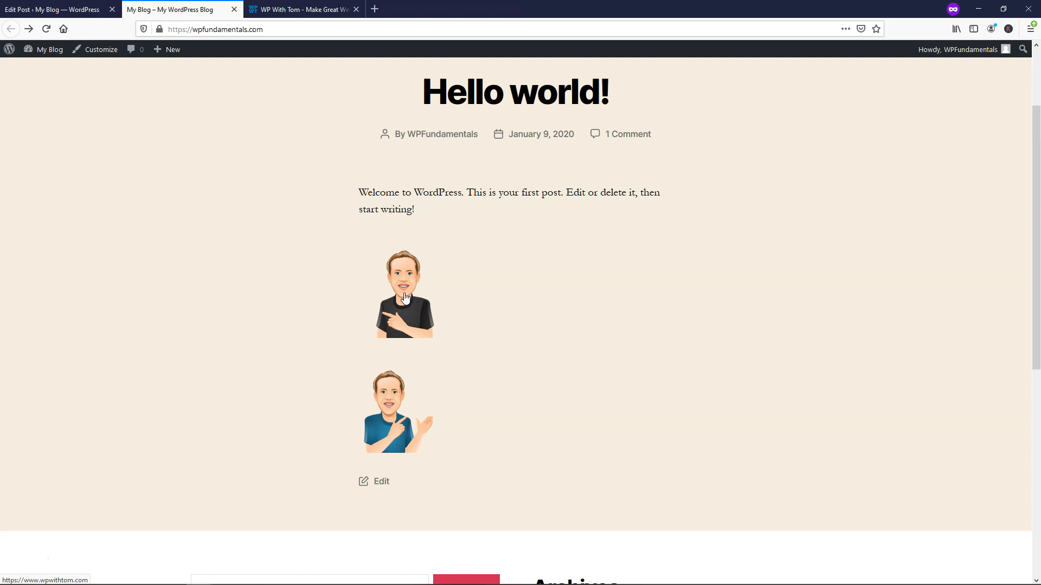
{"action": "left_click", "coordinate": [356, 8]}
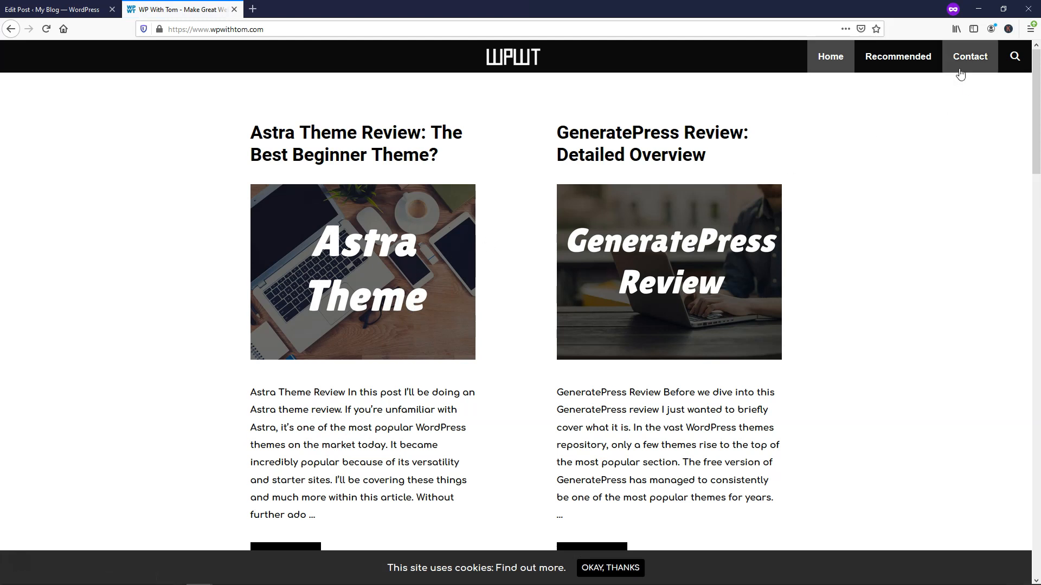
{"action": "left_click", "coordinate": [898, 56]}
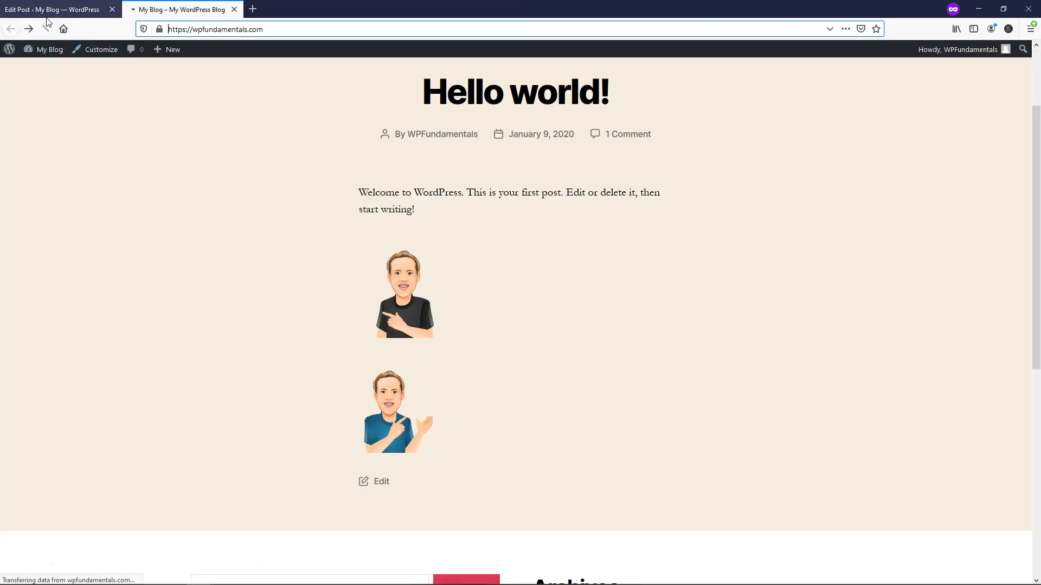
{"action": "left_click", "coordinate": [52, 9]}
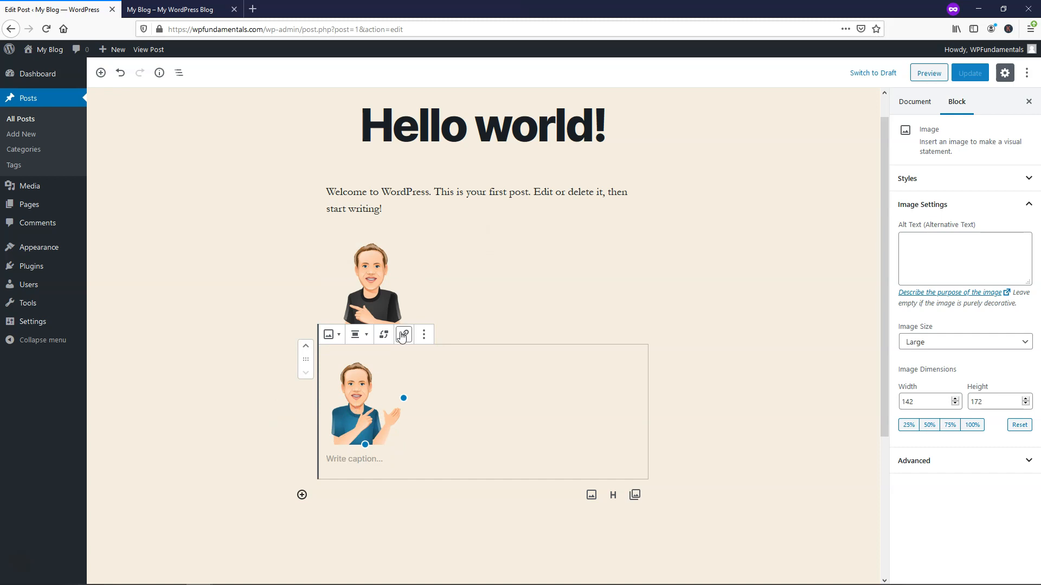
{"action": "left_click", "coordinate": [404, 334]}
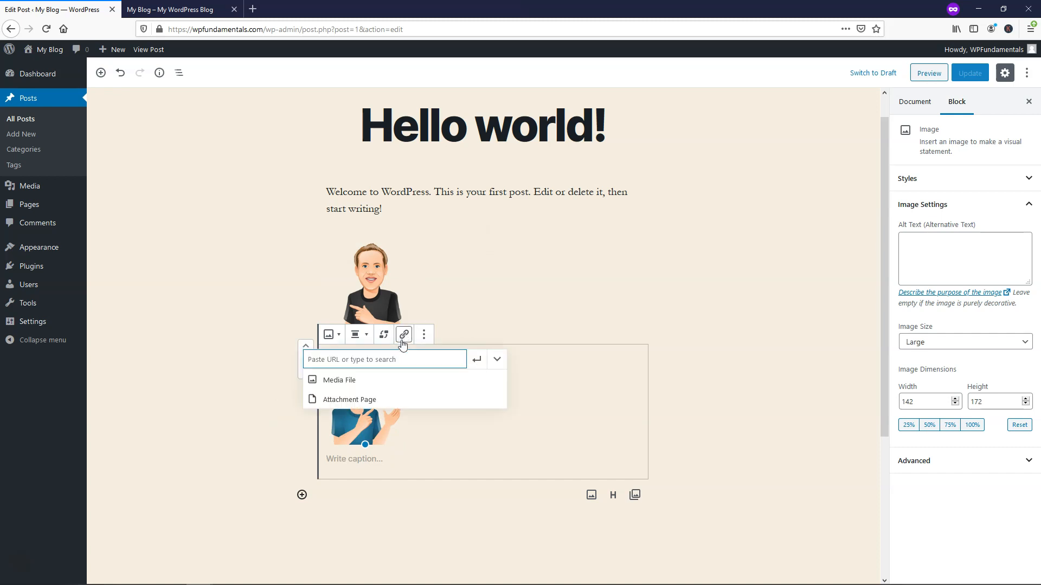
{"action": "type", "text": "https://www.wpwithtom.com/recommended/"}
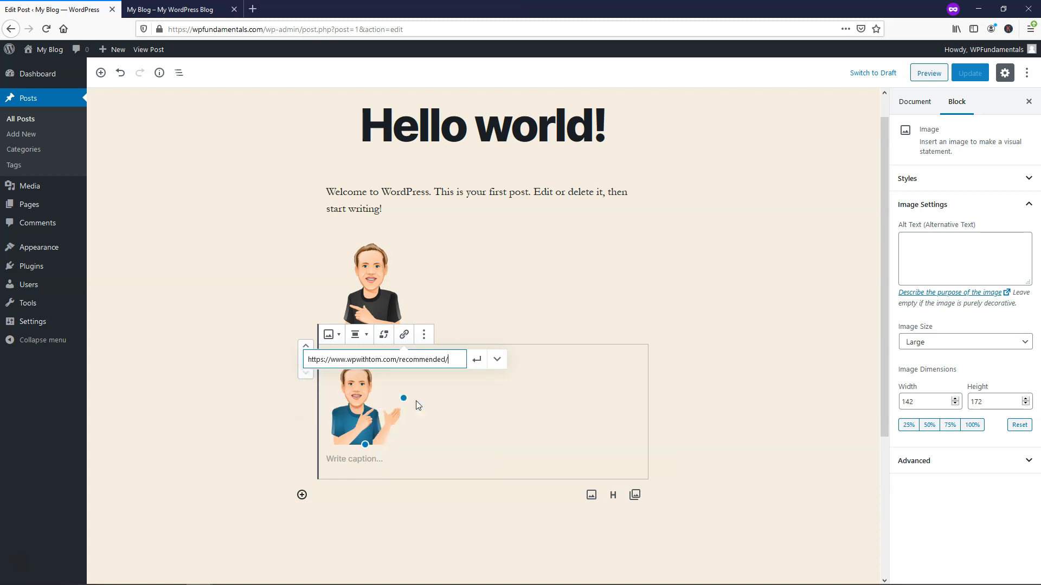
{"action": "mouse_move", "coordinate": [497, 360]}
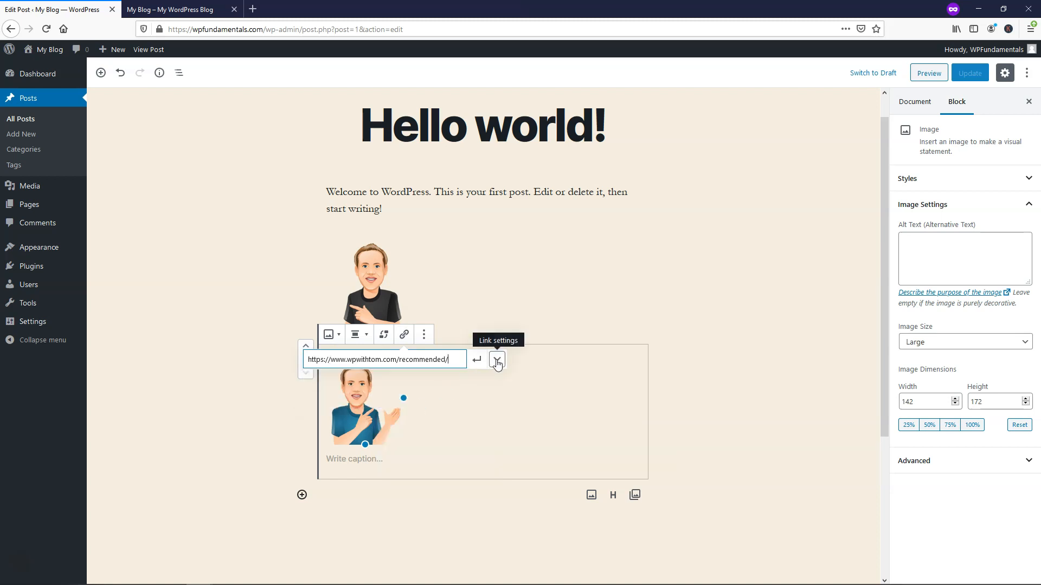
{"action": "left_click", "coordinate": [497, 360]}
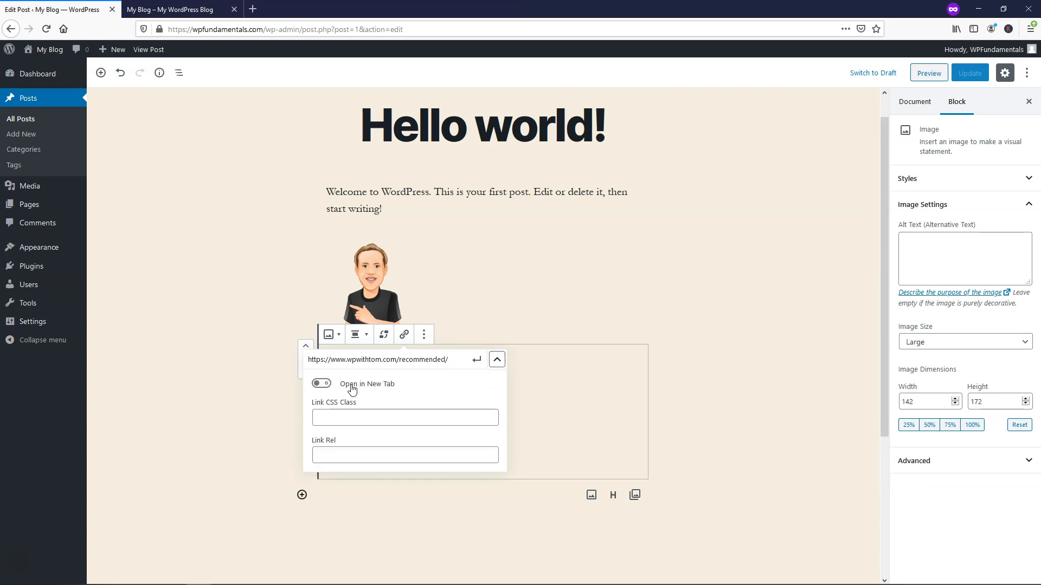
{"action": "left_click", "coordinate": [321, 384]}
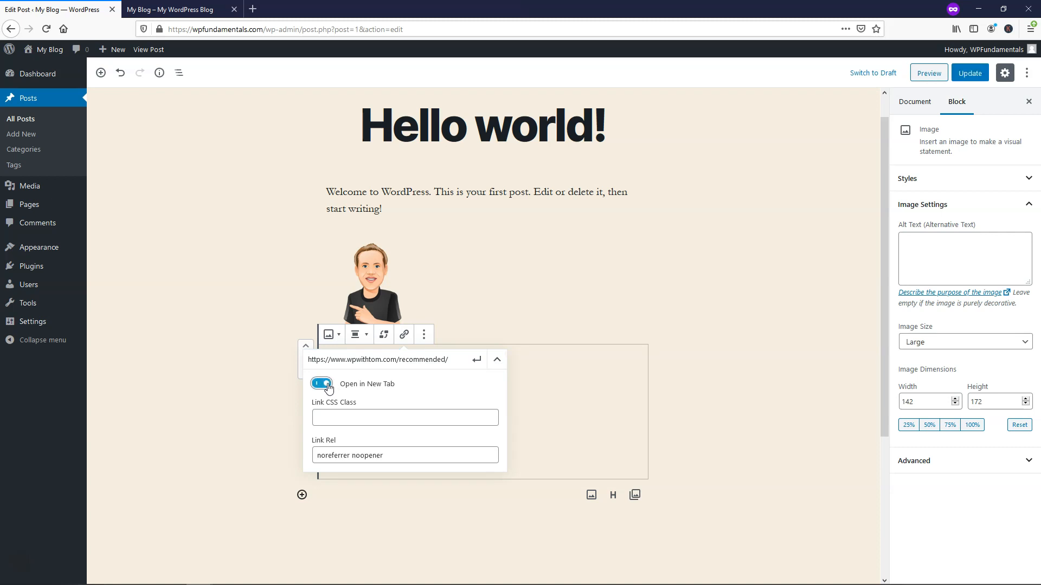
{"action": "mouse_move", "coordinate": [394, 372]}
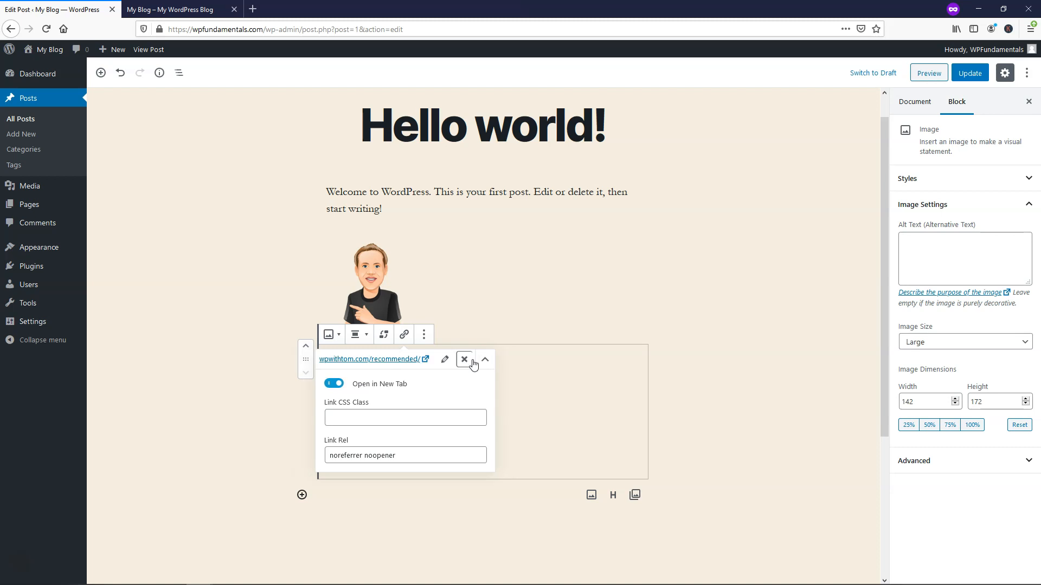
{"action": "mouse_move", "coordinate": [914, 170]}
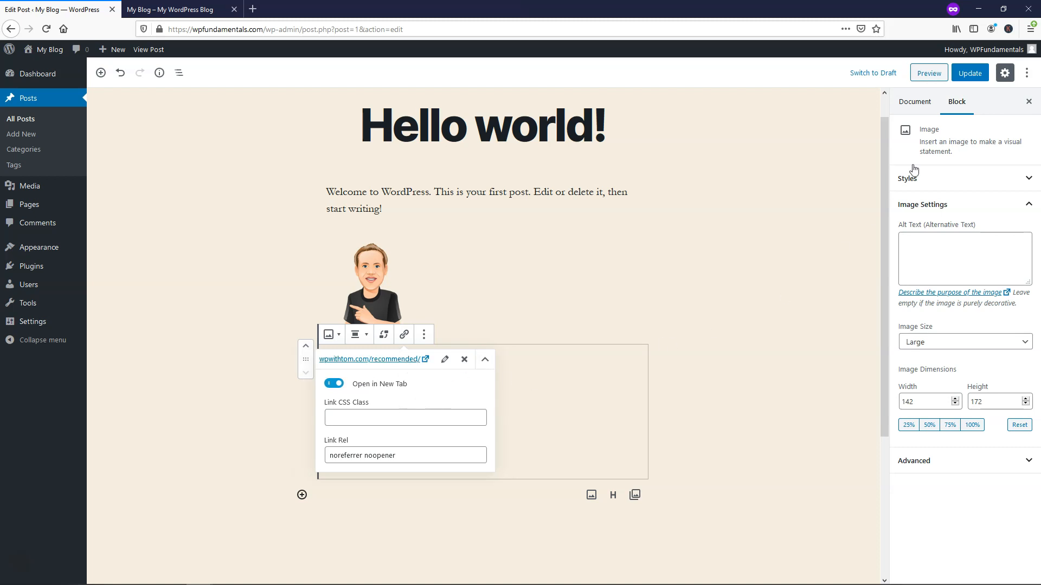
{"action": "left_click", "coordinate": [969, 72]}
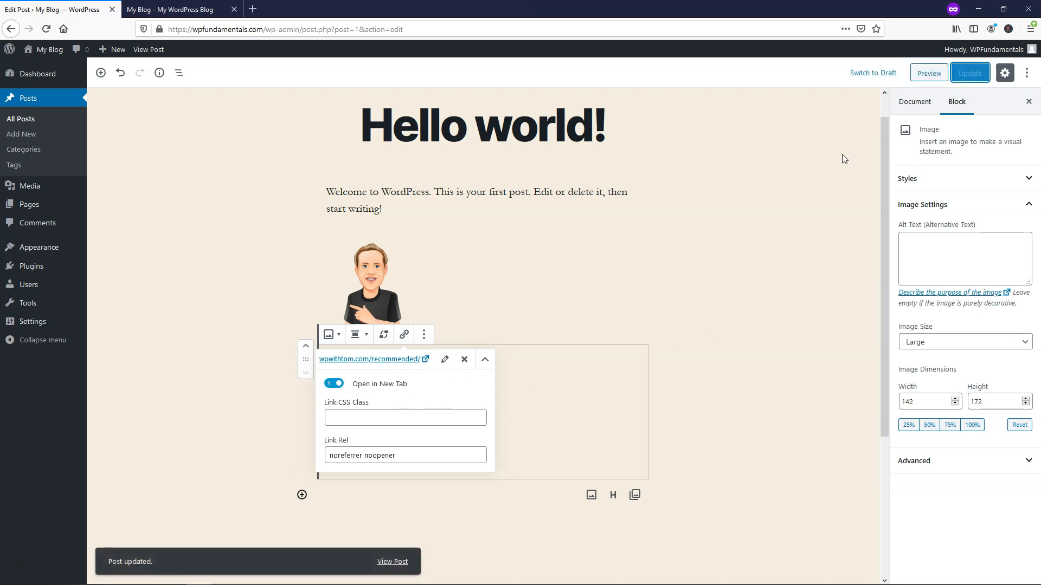
{"action": "left_click", "coordinate": [169, 9]}
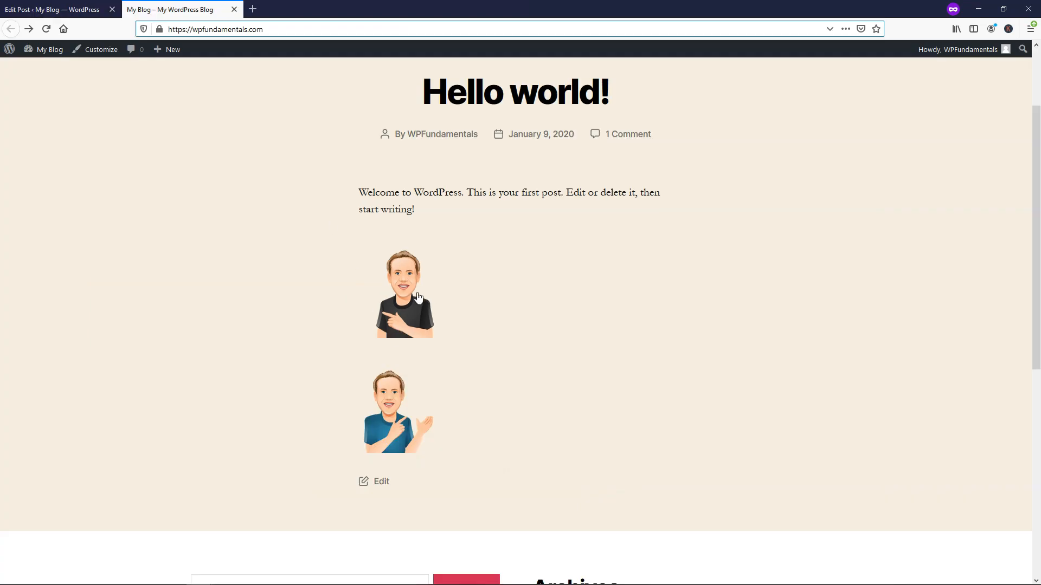
{"action": "mouse_move", "coordinate": [399, 430]}
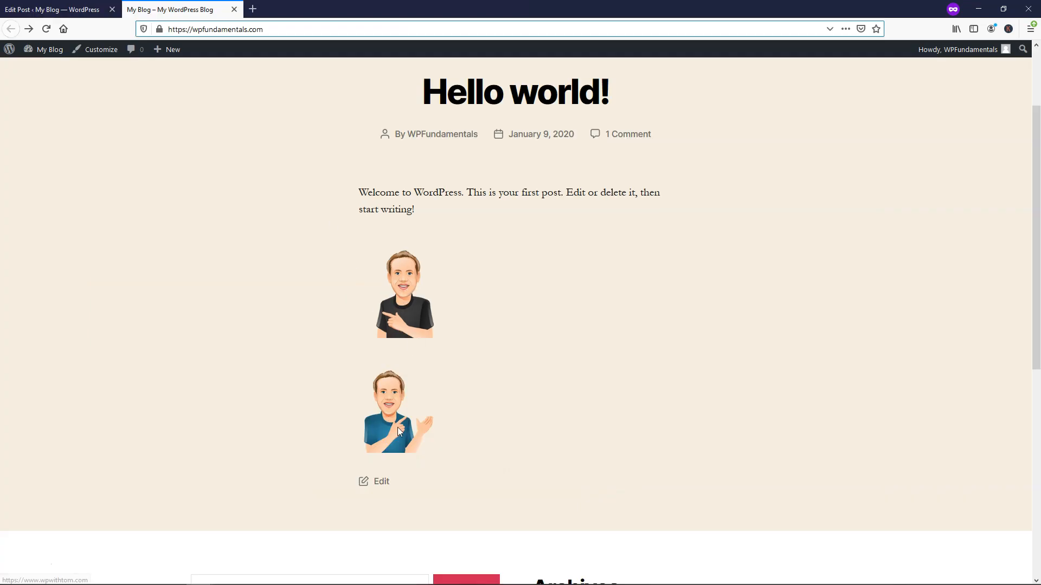
Reload the live blog and test both cartoon links, returning to the blog tab.
{"action": "left_click", "coordinate": [45, 29]}
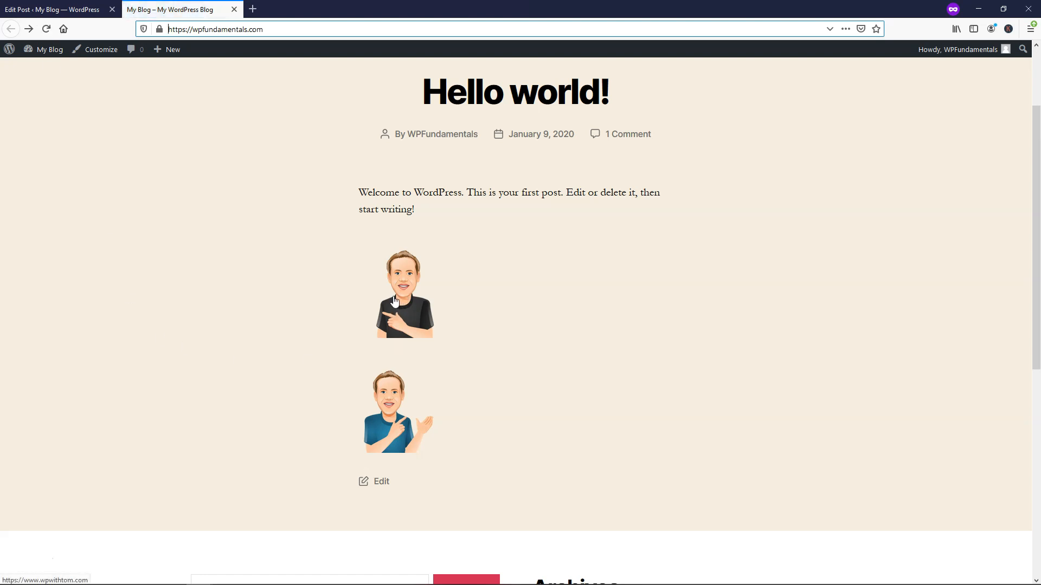
{"action": "mouse_move", "coordinate": [399, 432]}
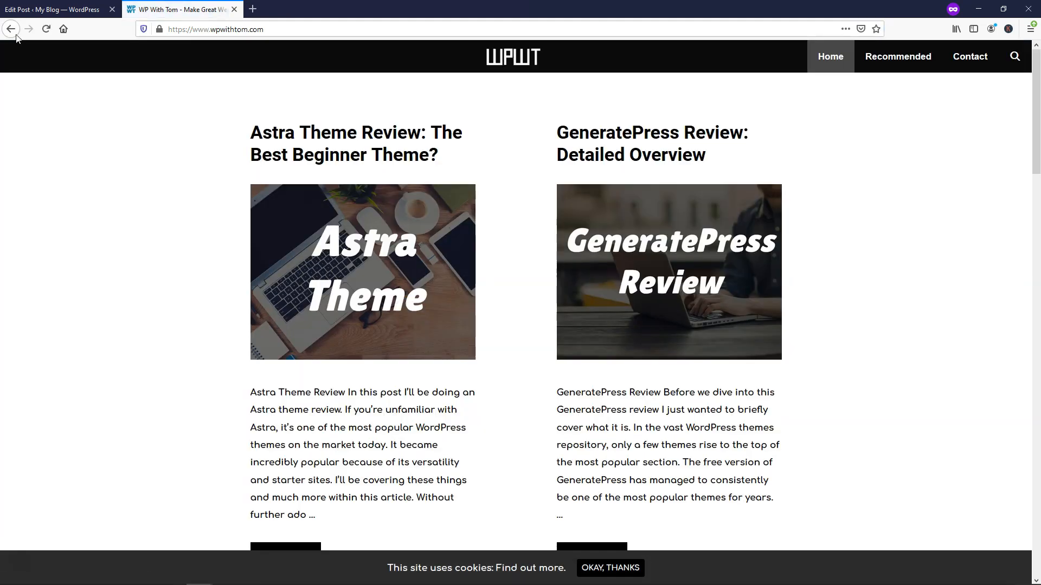
{"action": "left_click", "coordinate": [897, 56]}
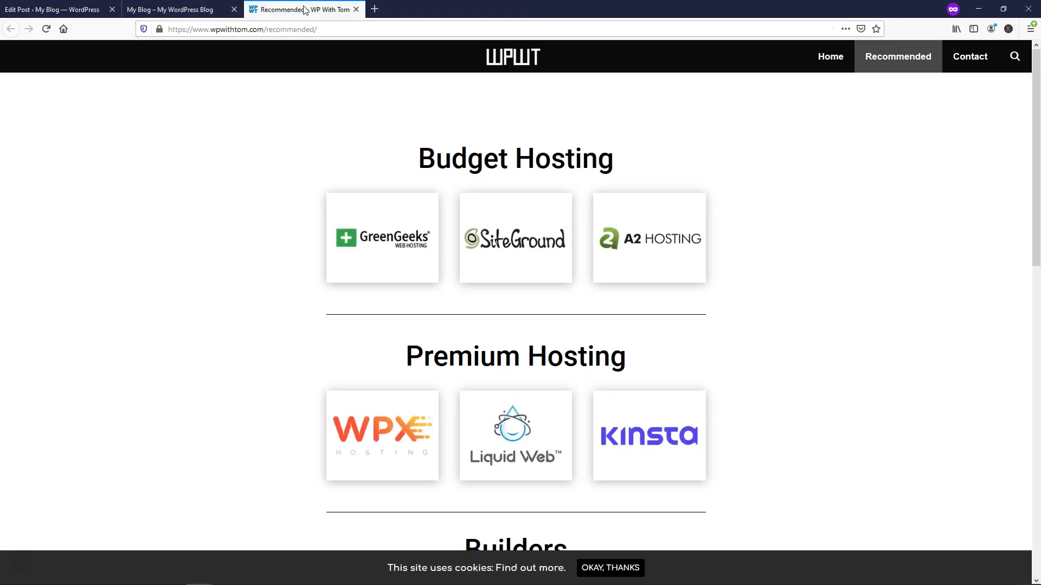
{"action": "left_click", "coordinate": [169, 10]}
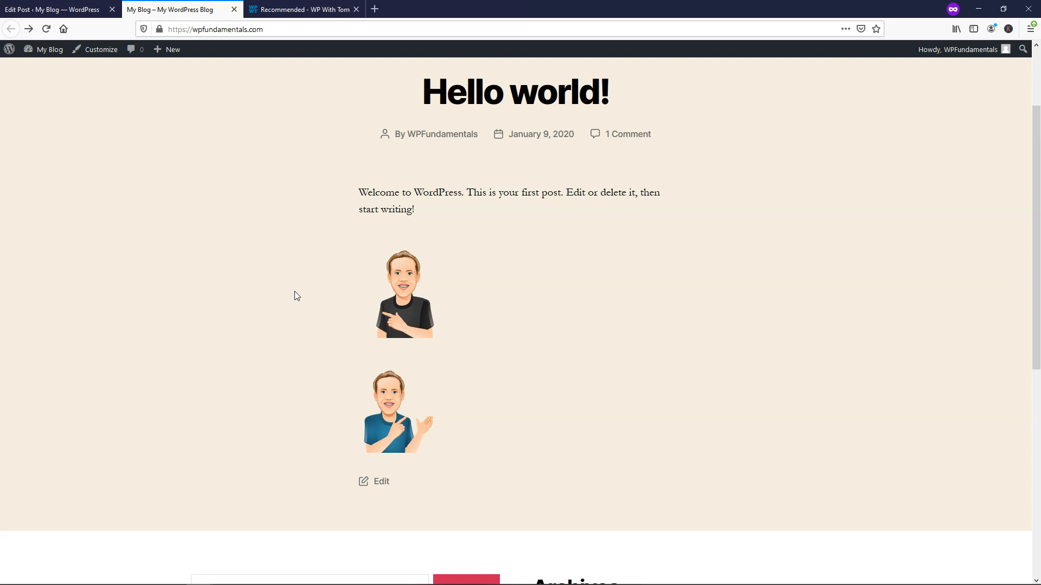
{"action": "mouse_move", "coordinate": [227, 251]}
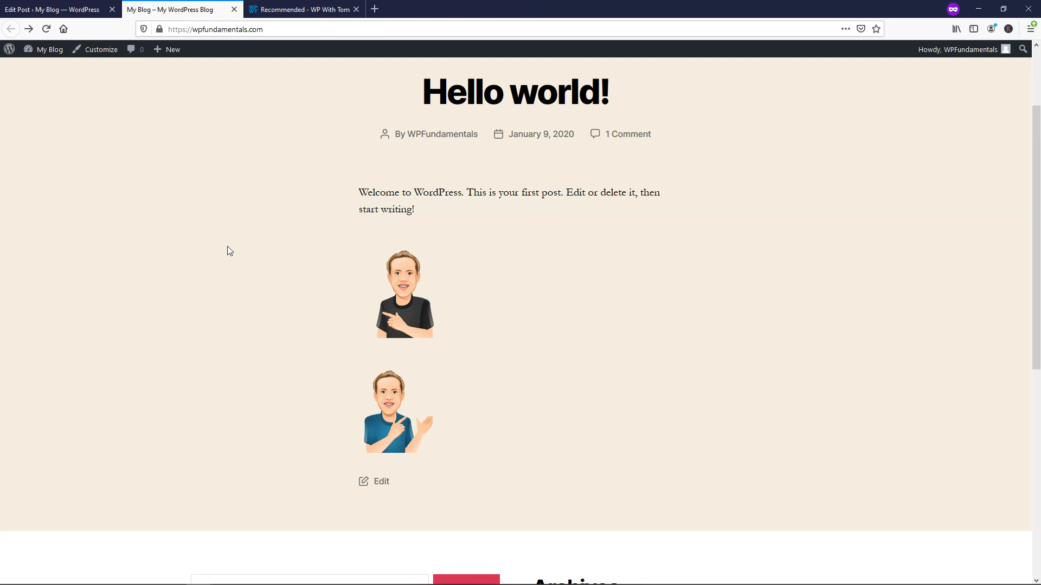